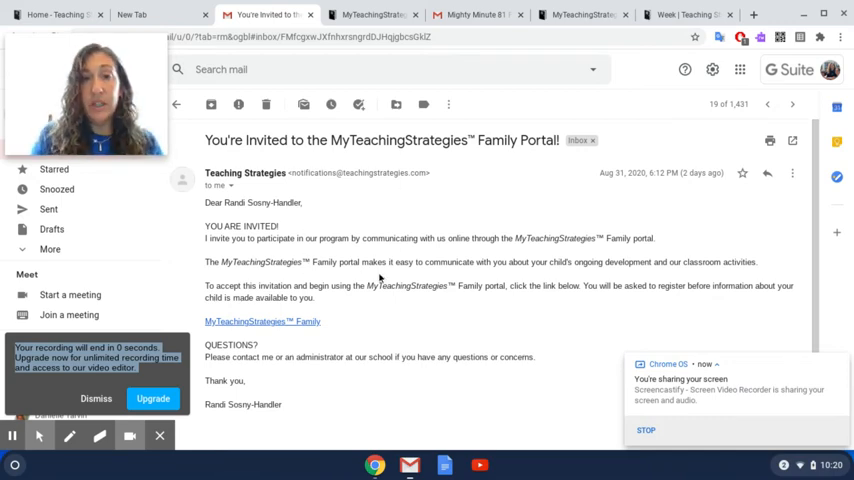
mouse_move(376, 281)
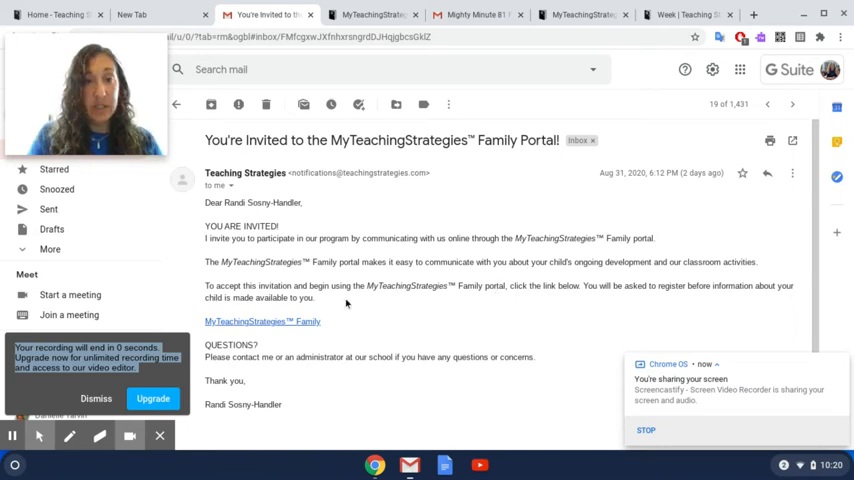
mouse_move(262, 321)
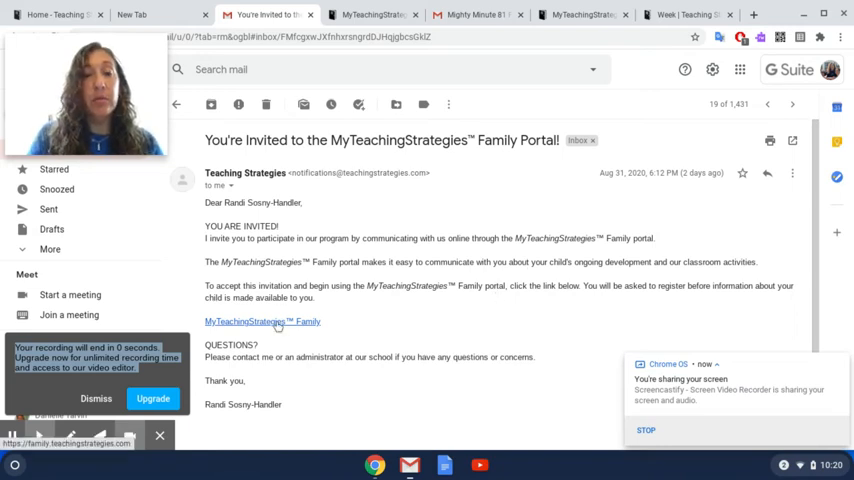
Follow the invitation email's MyTeachingStrategies Family link to its sign-in page
click(262, 321)
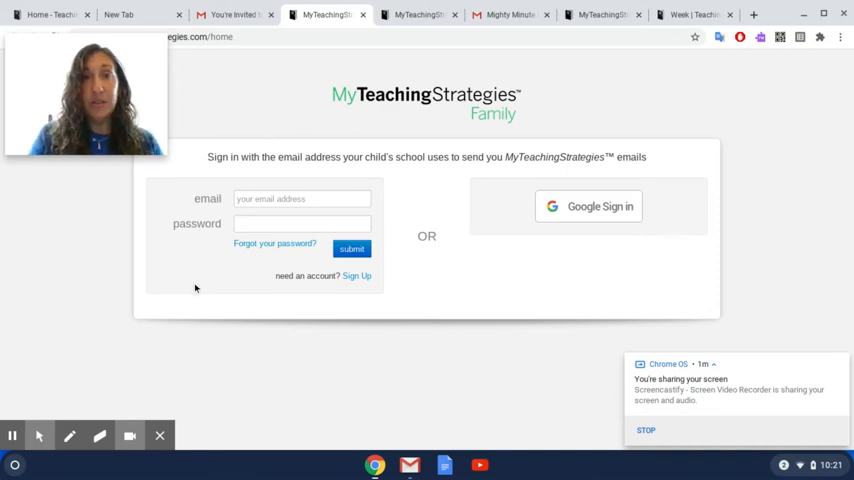
mouse_move(356, 276)
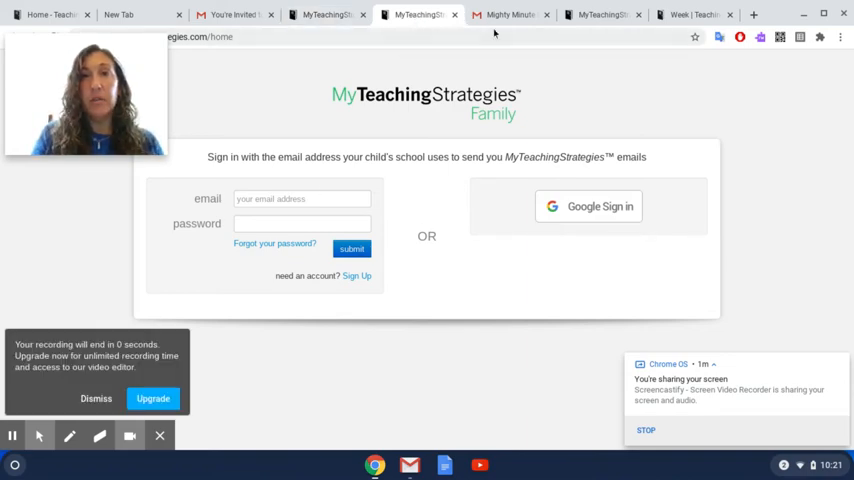
View the Mighty Minute 81 Family Version email and follow its continue link to sign-in
click(509, 14)
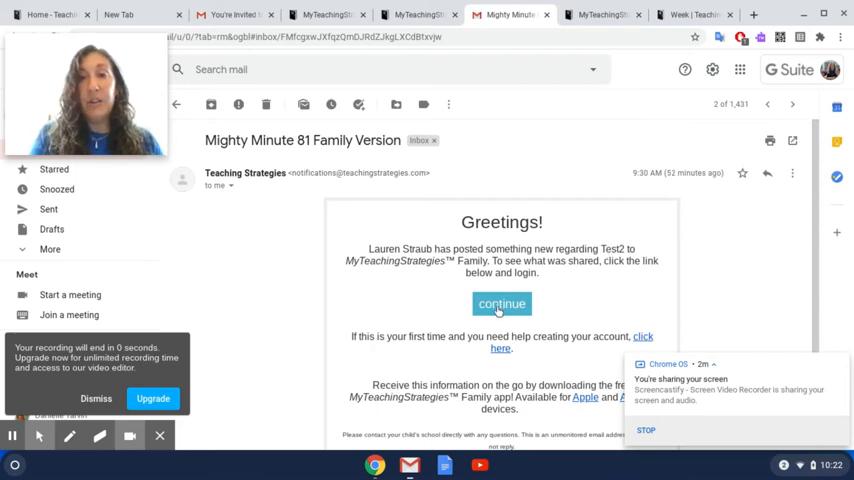
click(501, 304)
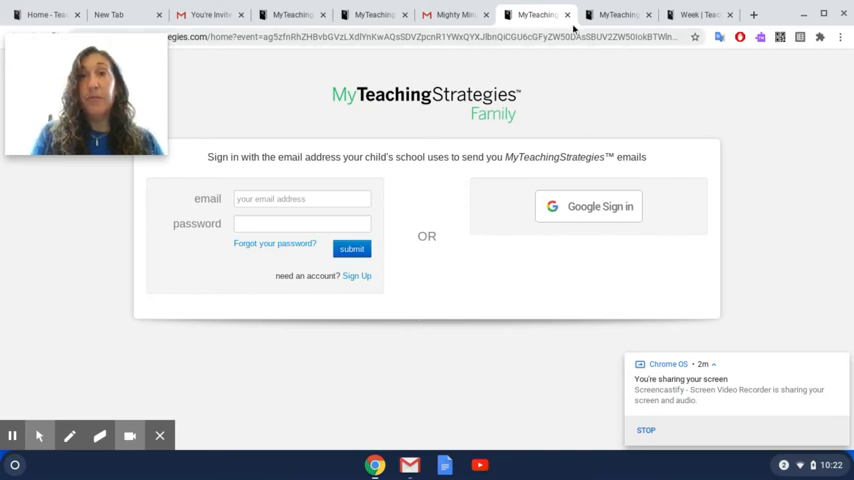
click(508, 14)
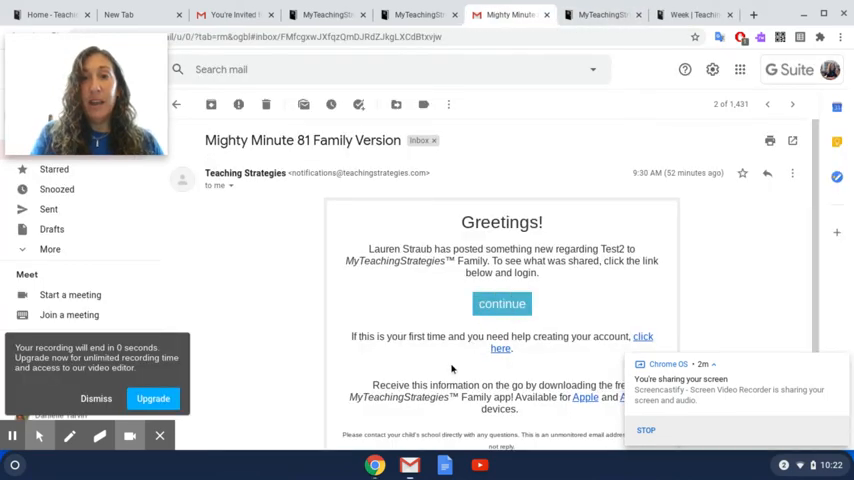
click(501, 304)
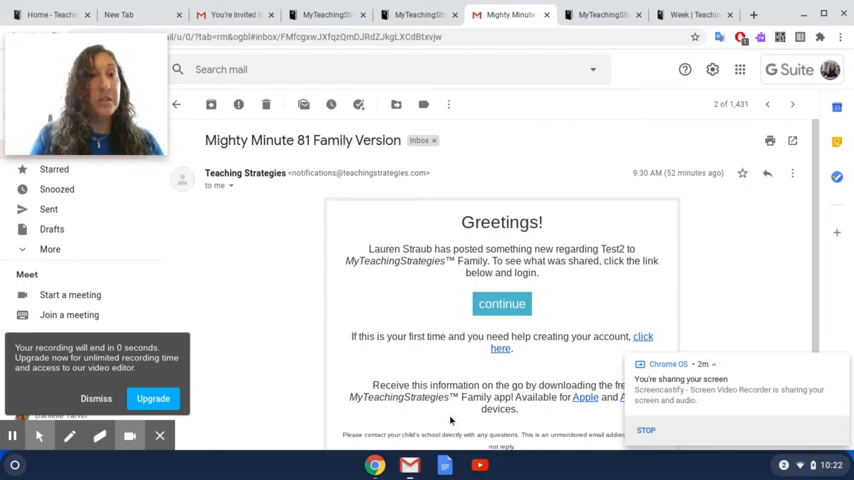
mouse_move(490, 324)
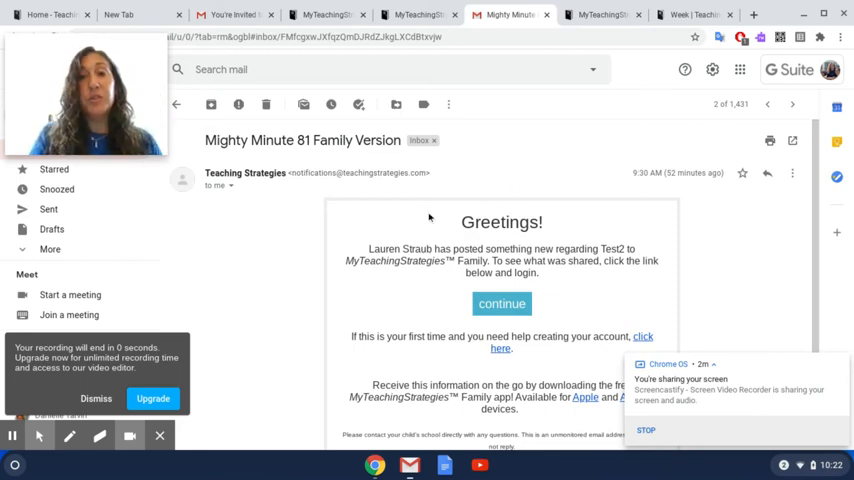
mouse_move(555, 171)
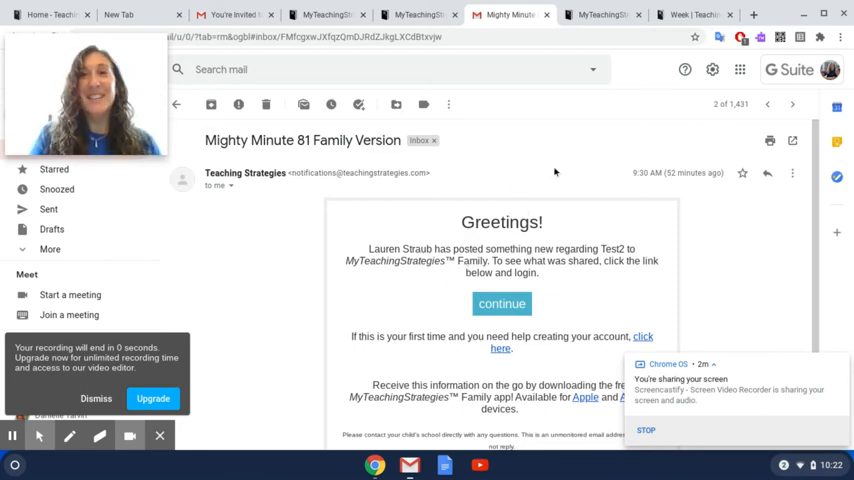
Show the Mighty Minute 81: Humpty Dumpty Share with Family message in the Week tab
click(501, 303)
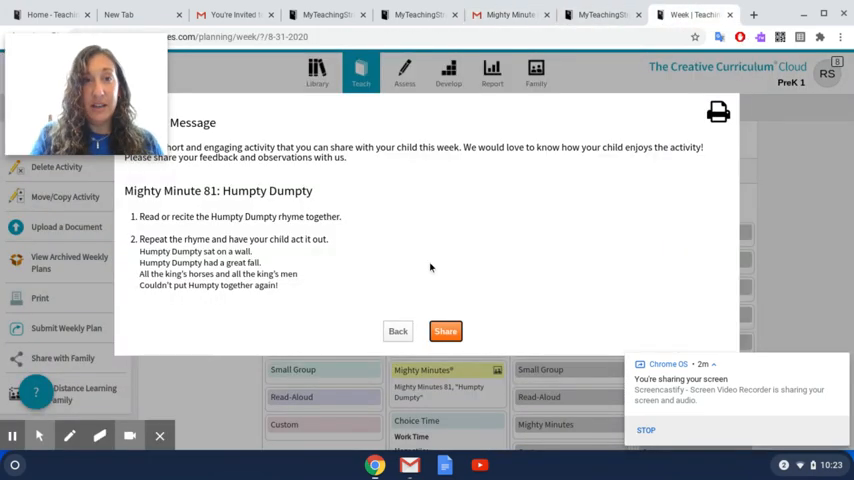
mouse_move(401, 238)
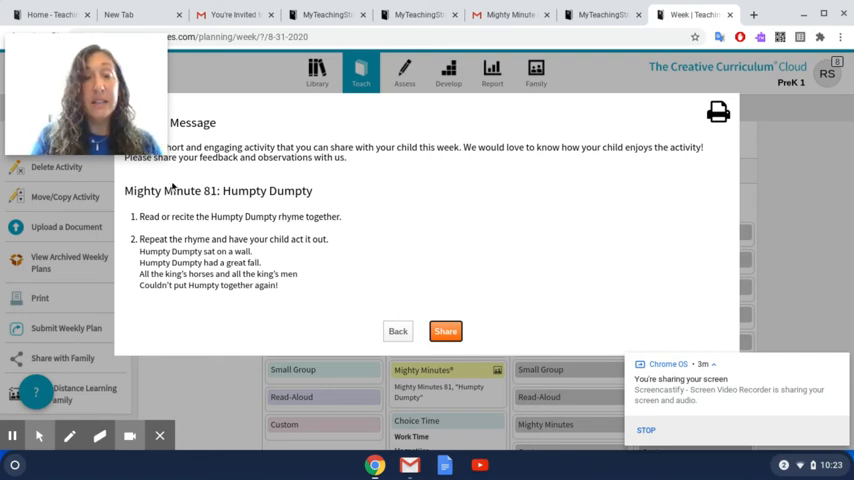
mouse_move(194, 204)
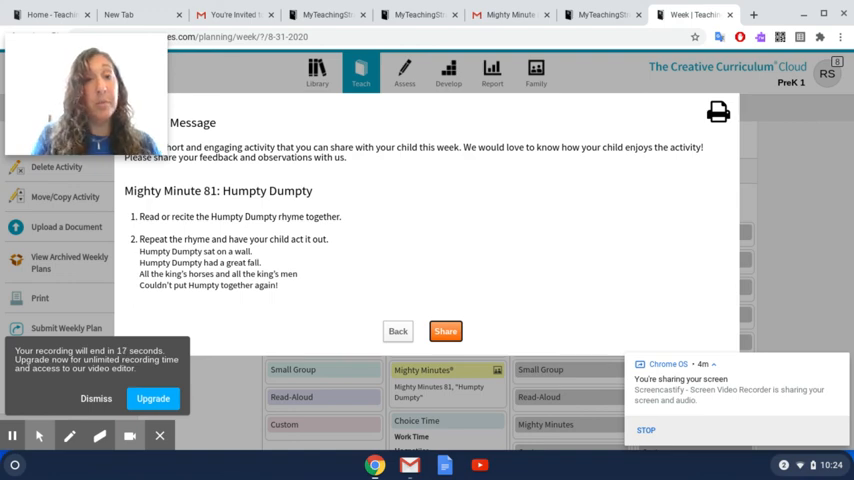
mouse_move(619, 374)
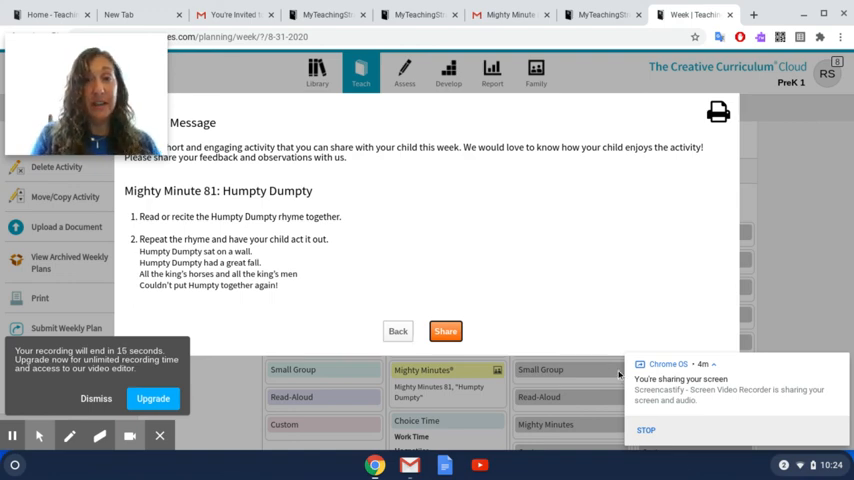